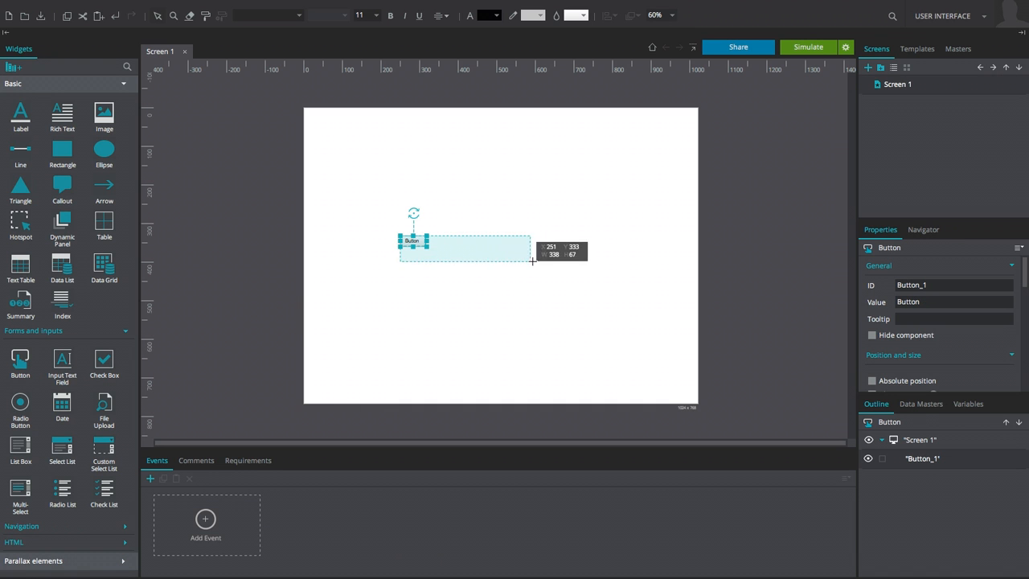
Step: Label the newly placed button HELLO and finish editing it
{"action": "type", "text": "HELLO"}
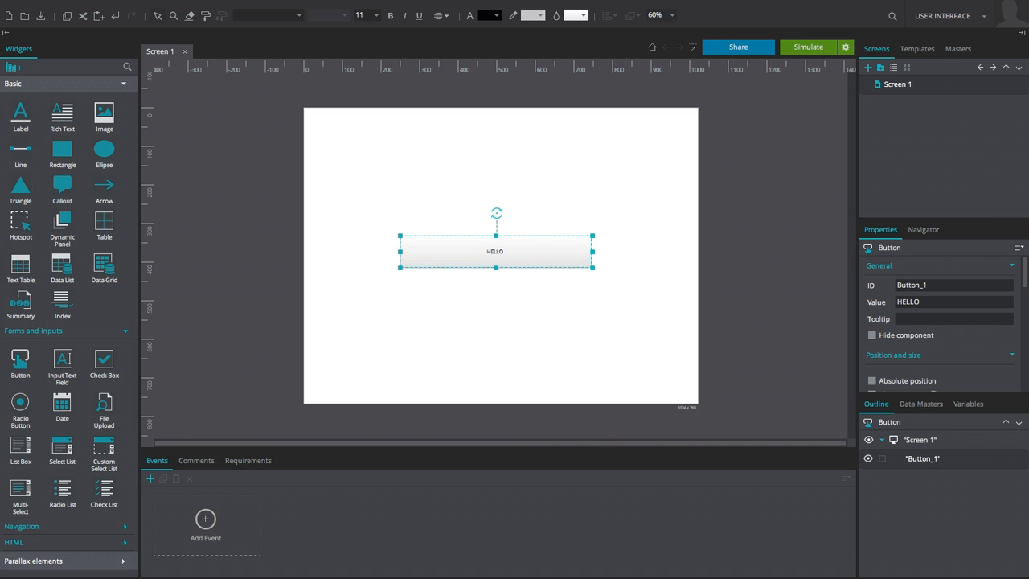
{"action": "left_click", "coordinate": [206, 523]}
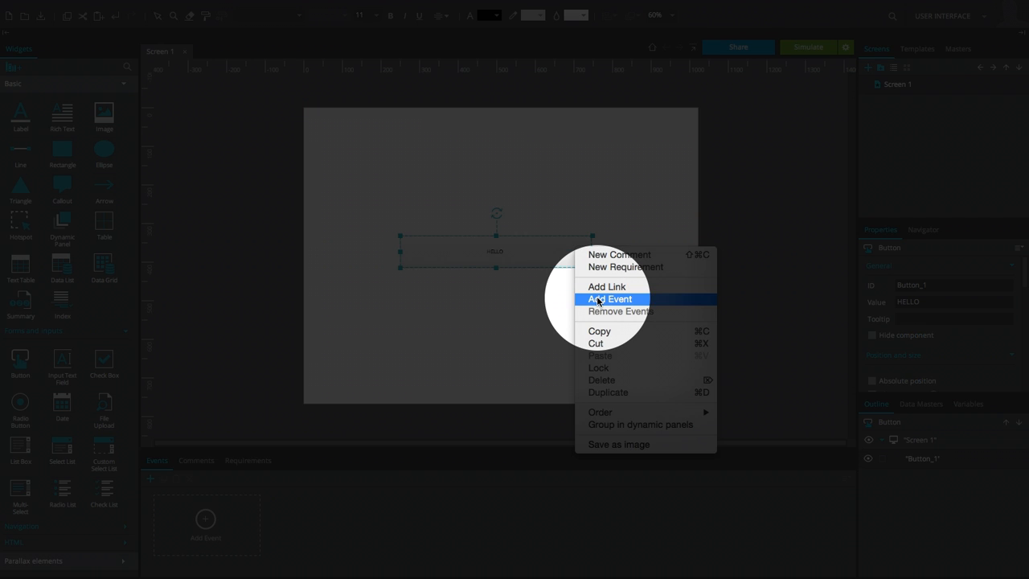
{"action": "left_click", "coordinate": [612, 298]}
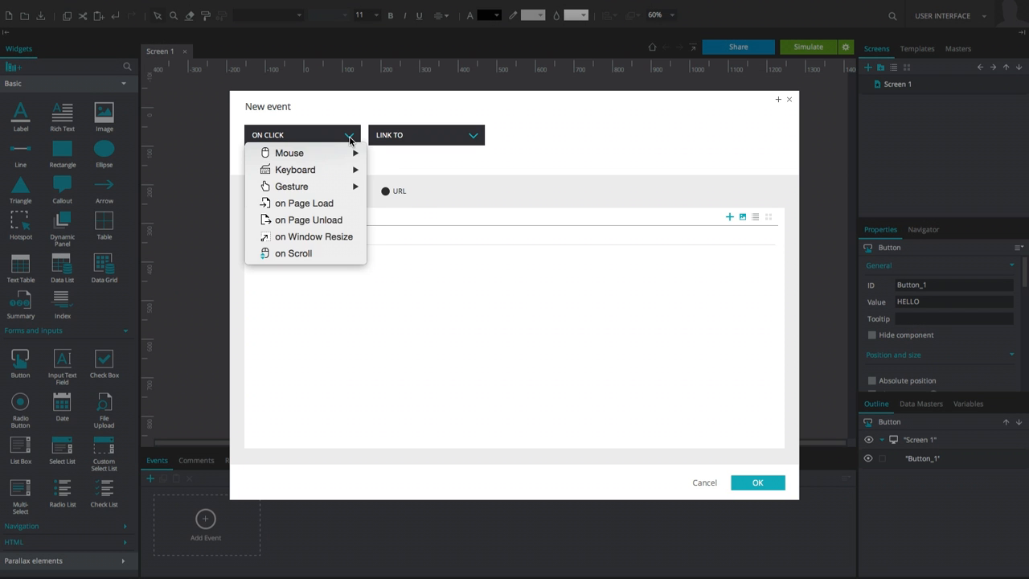
{"action": "mouse_move", "coordinate": [288, 153]}
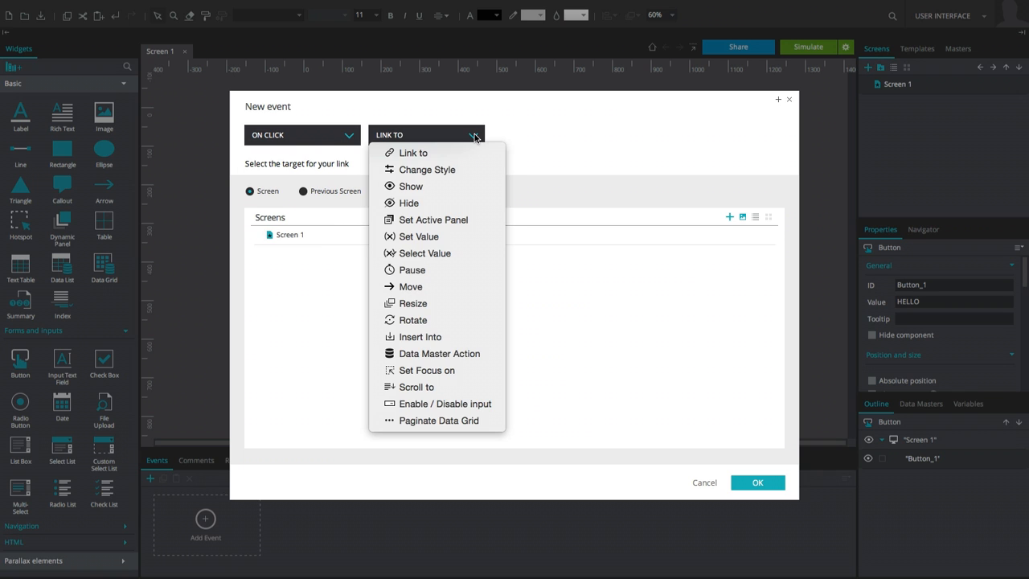
{"action": "left_click", "coordinate": [427, 170]}
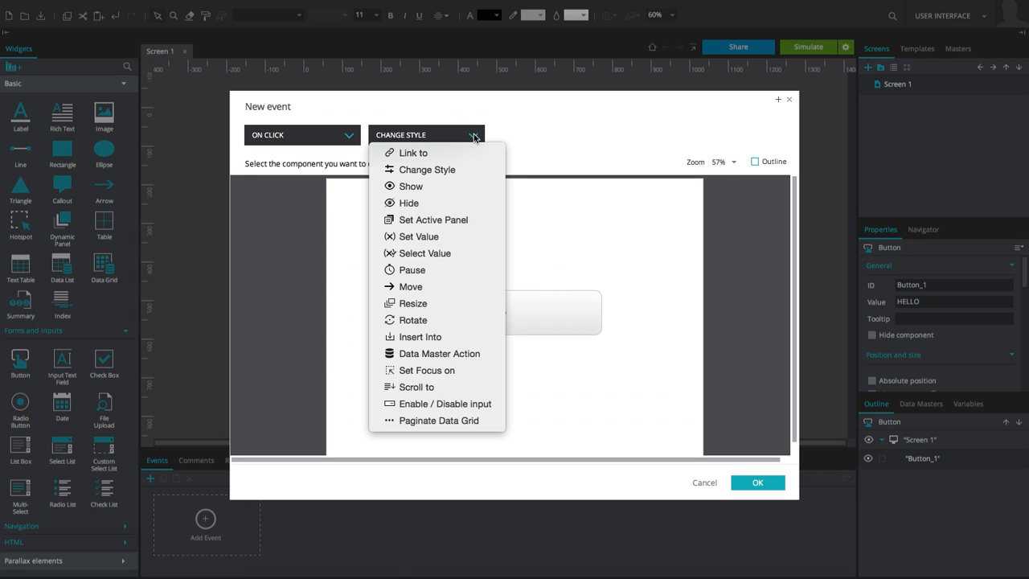
{"action": "left_click", "coordinate": [412, 269]}
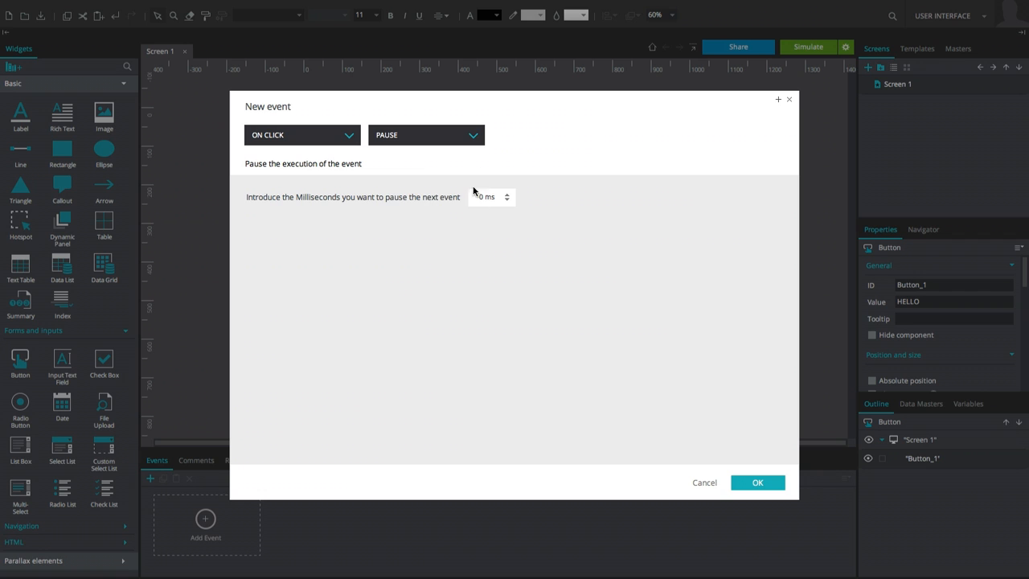
{"action": "left_click", "coordinate": [425, 135]}
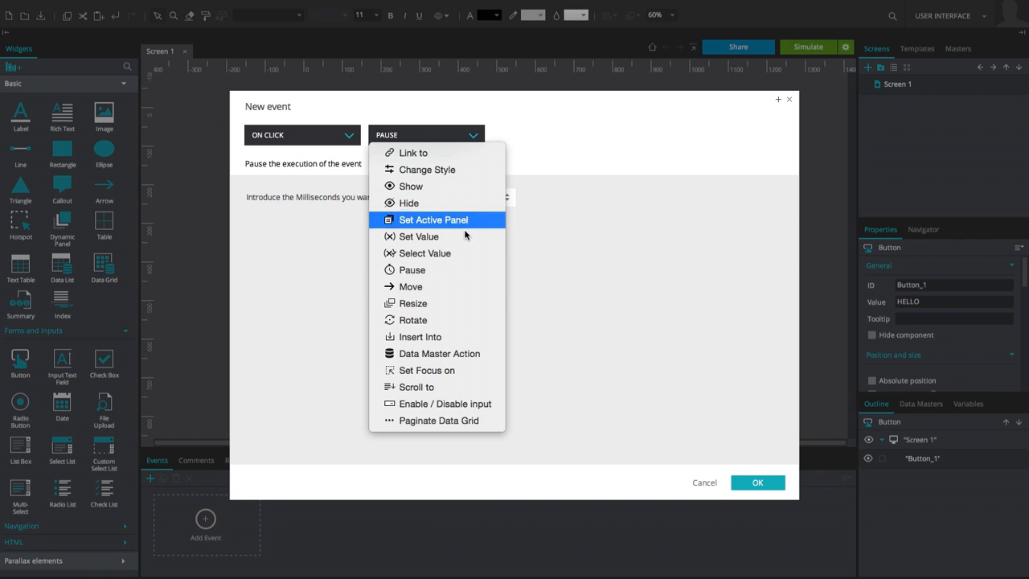
{"action": "left_click", "coordinate": [410, 287]}
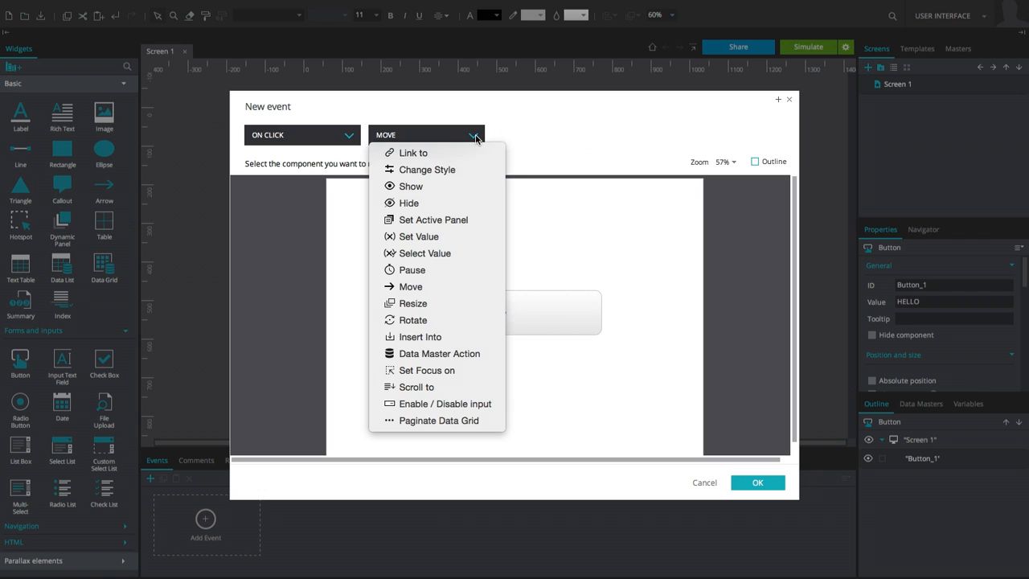
{"action": "left_click", "coordinate": [439, 354]}
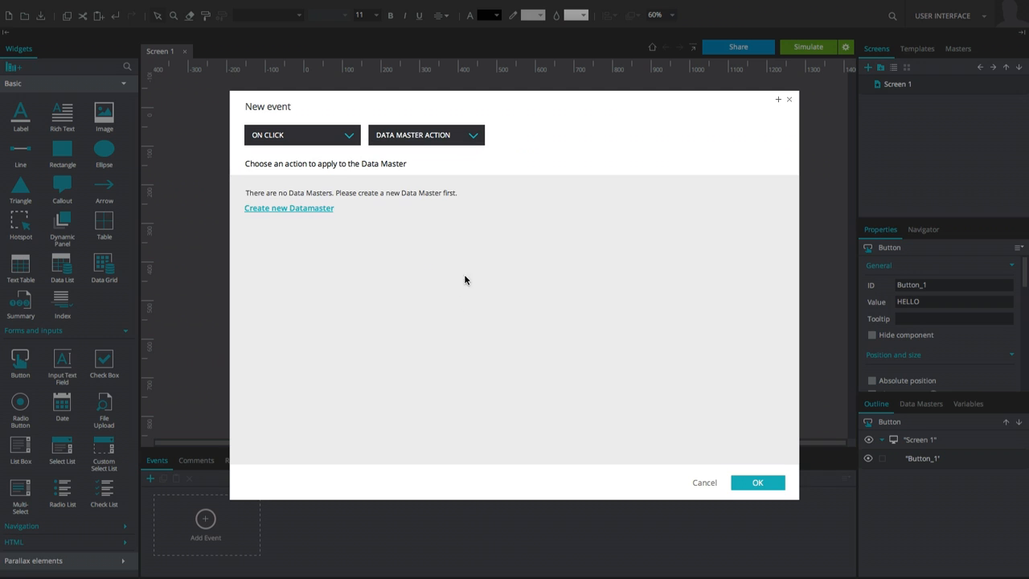
{"action": "left_click", "coordinate": [426, 134]}
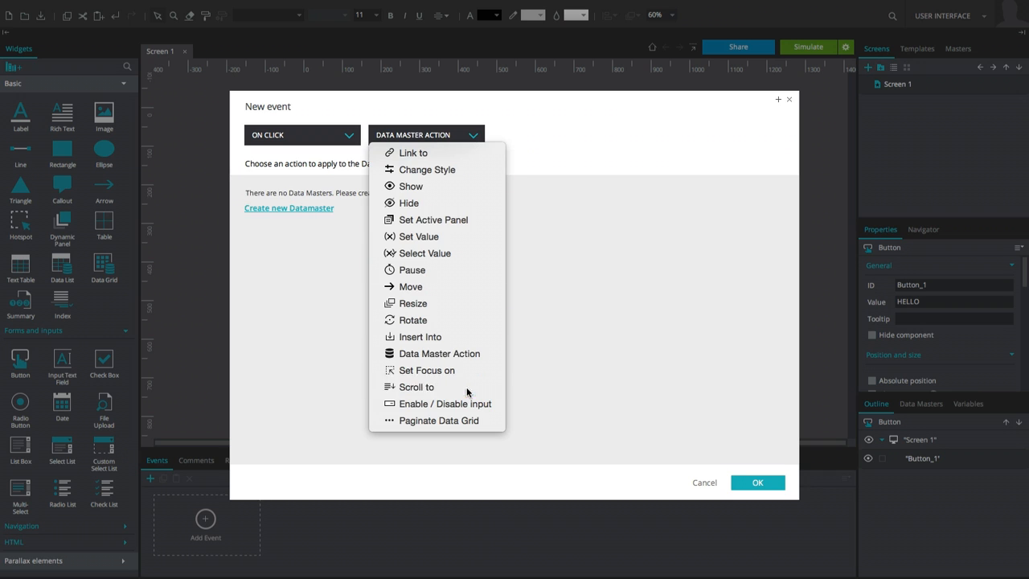
{"action": "left_click", "coordinate": [415, 387]}
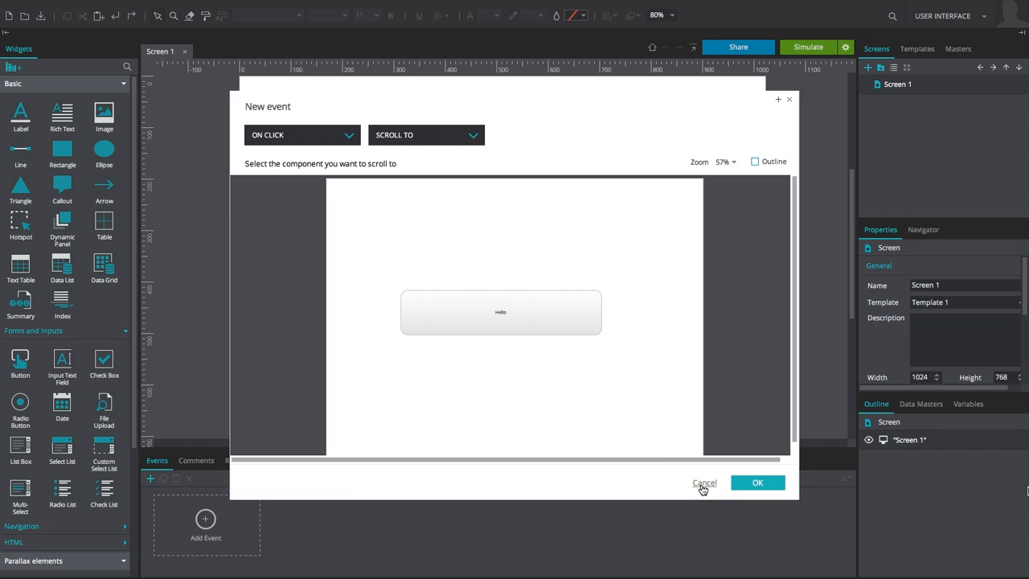
{"action": "left_click", "coordinate": [705, 483]}
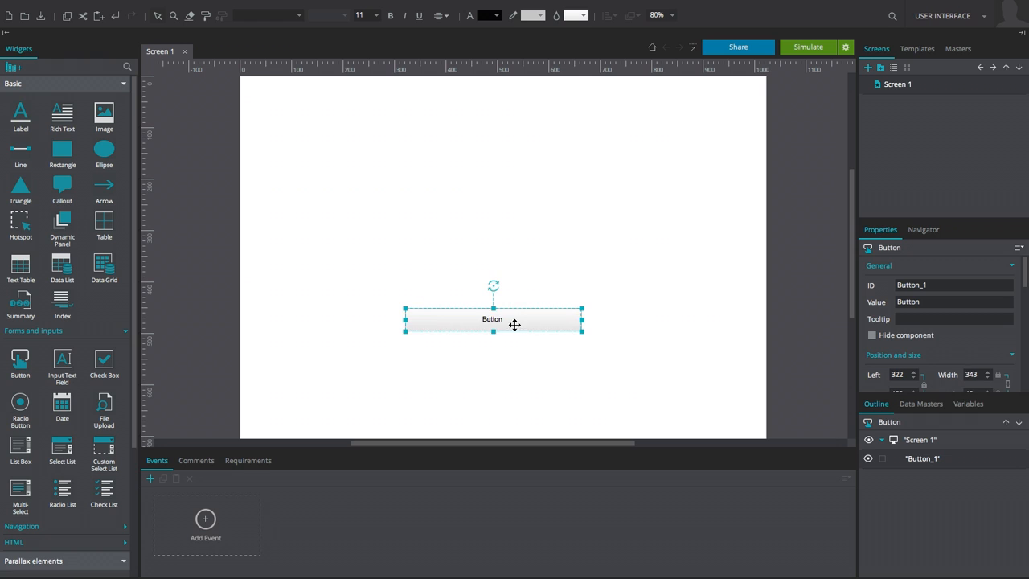
Step: Change the button's label text to CHANGE ME
{"action": "type", "text": "CHANGE ME"}
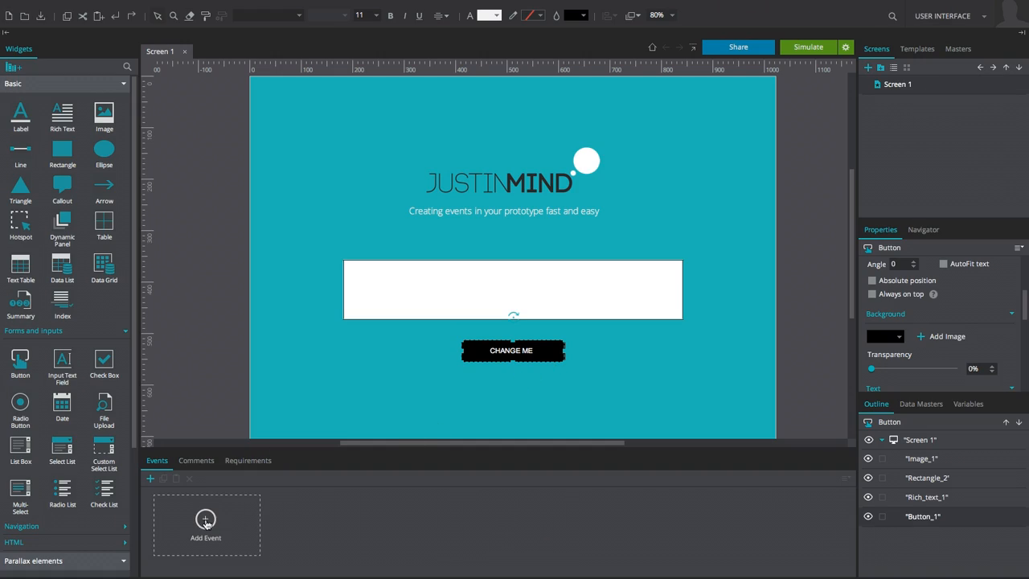
Step: Start a new event on the CHANGE ME button and browse the trigger list
{"action": "left_click", "coordinate": [206, 521]}
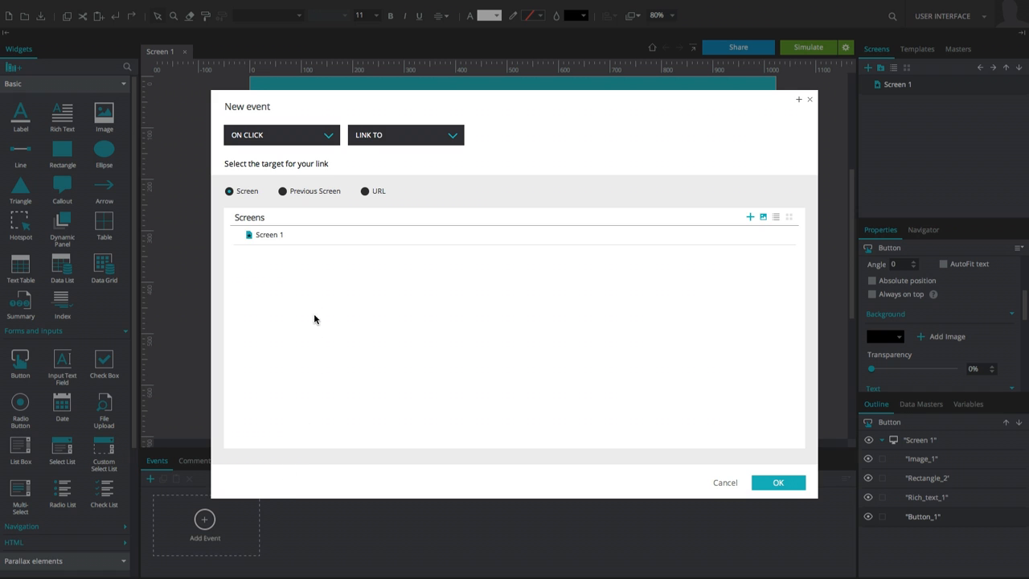
{"action": "left_click", "coordinate": [282, 135]}
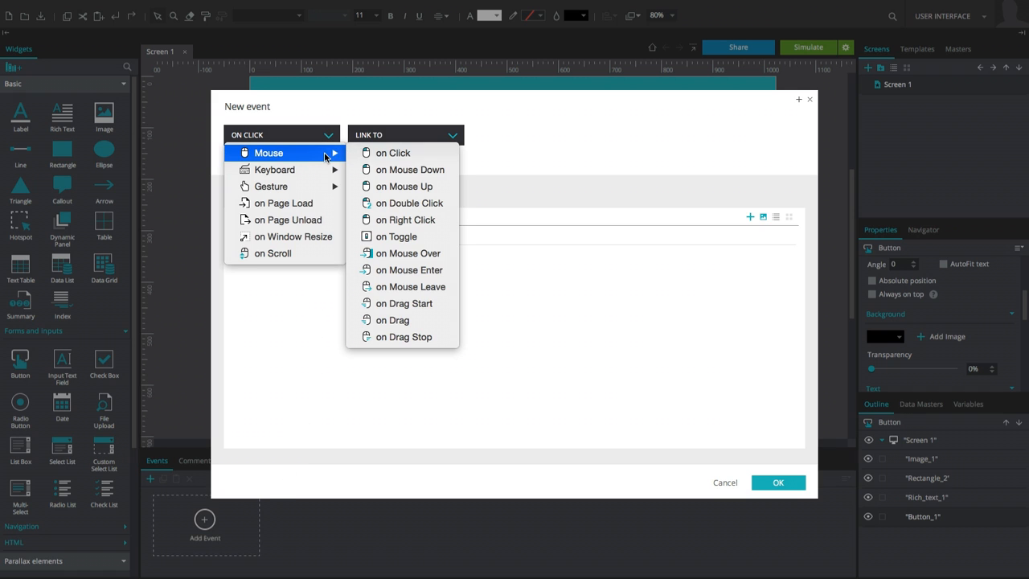
{"action": "left_click", "coordinate": [406, 152]}
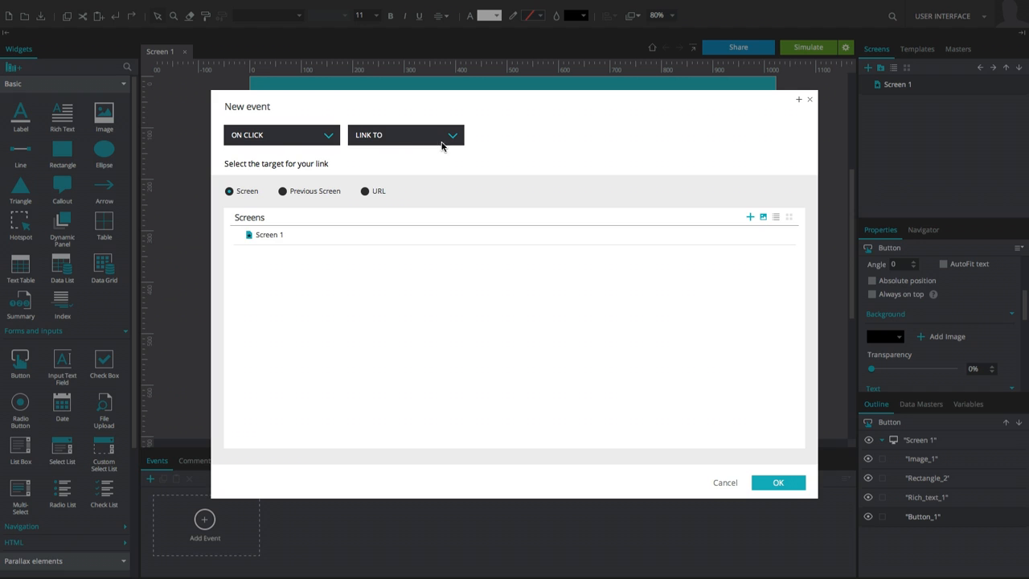
{"action": "left_click", "coordinate": [405, 135]}
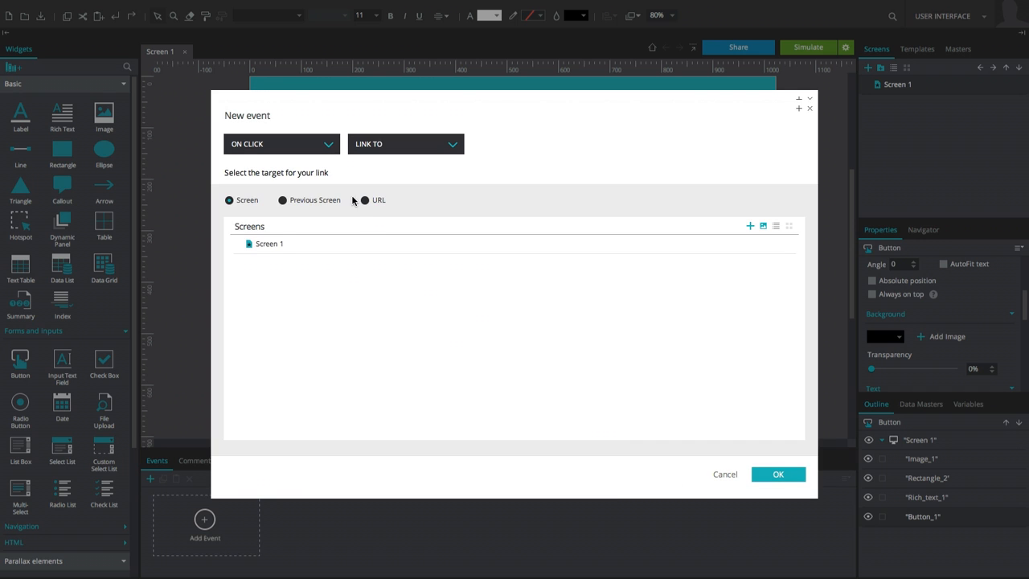
{"action": "left_click", "coordinate": [280, 144]}
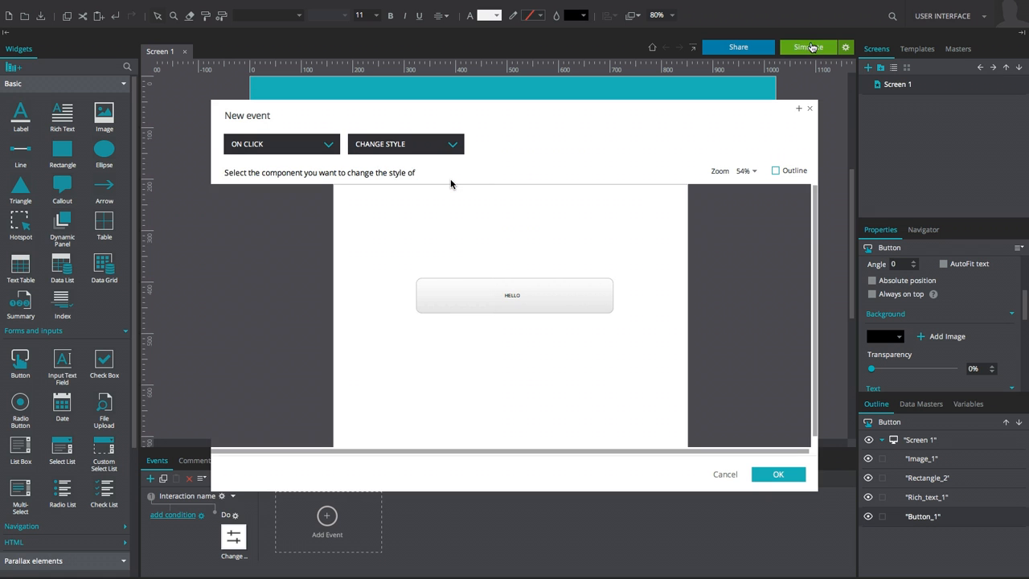
Step: Try the Pause, Move and Data Master actions, then choose Scroll To
{"action": "left_click", "coordinate": [405, 144]}
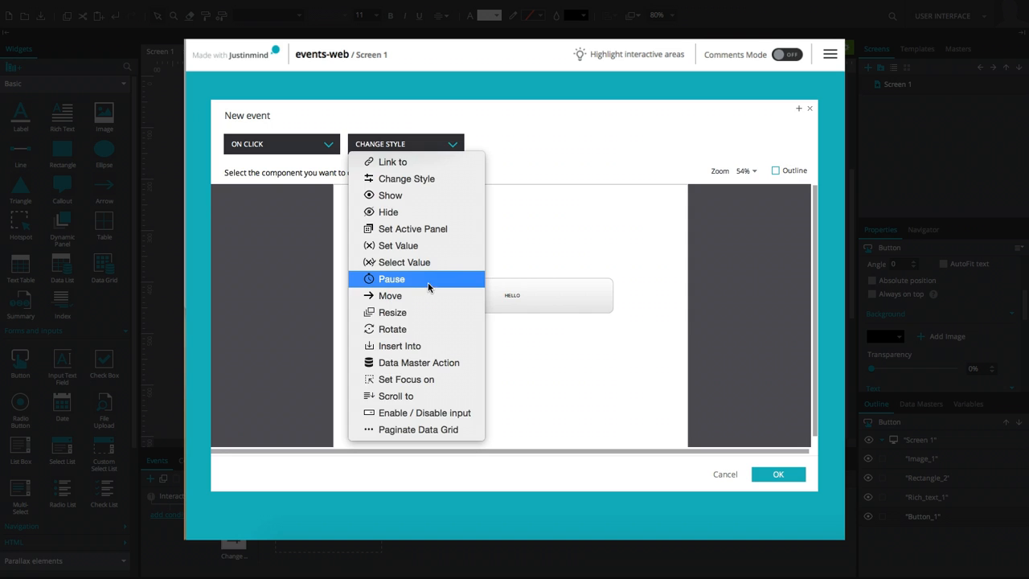
{"action": "left_click", "coordinate": [391, 279]}
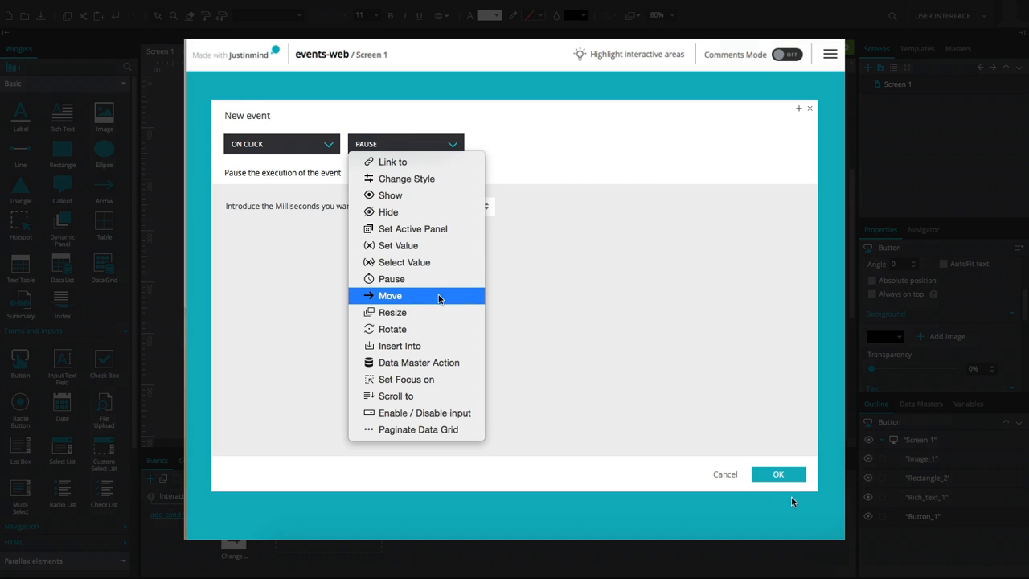
{"action": "left_click", "coordinate": [390, 295]}
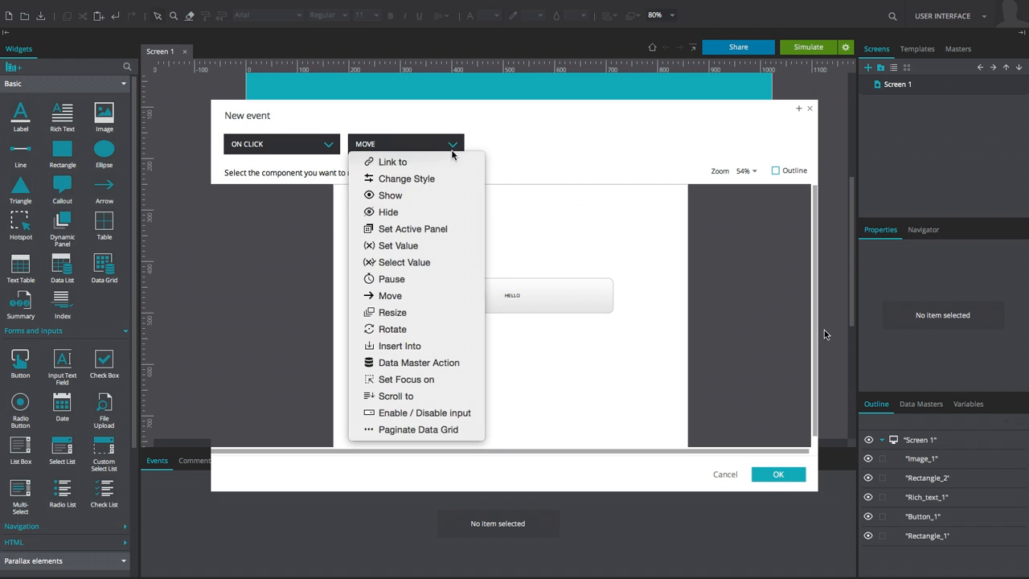
{"action": "left_click", "coordinate": [419, 362]}
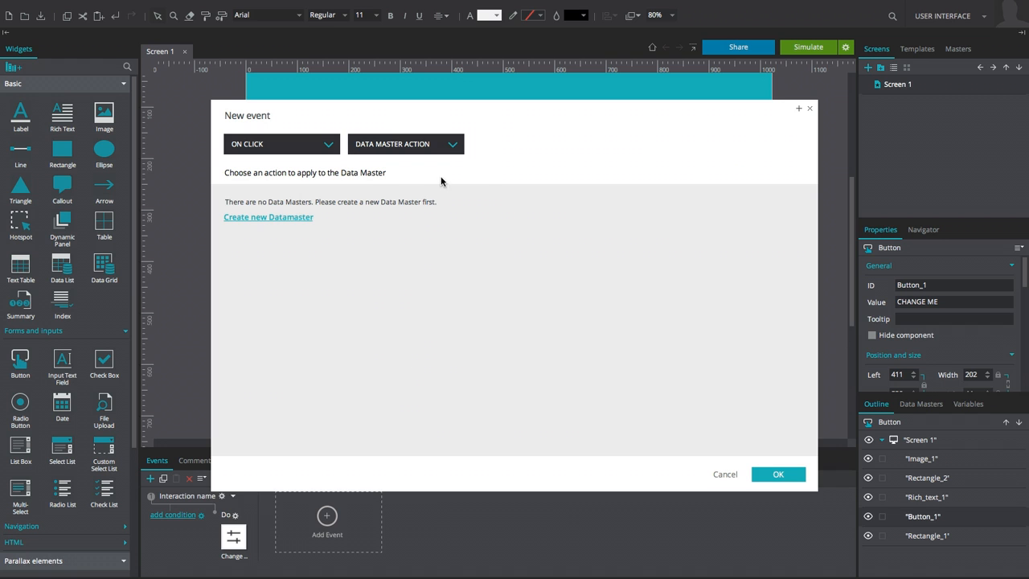
{"action": "left_click", "coordinate": [405, 144]}
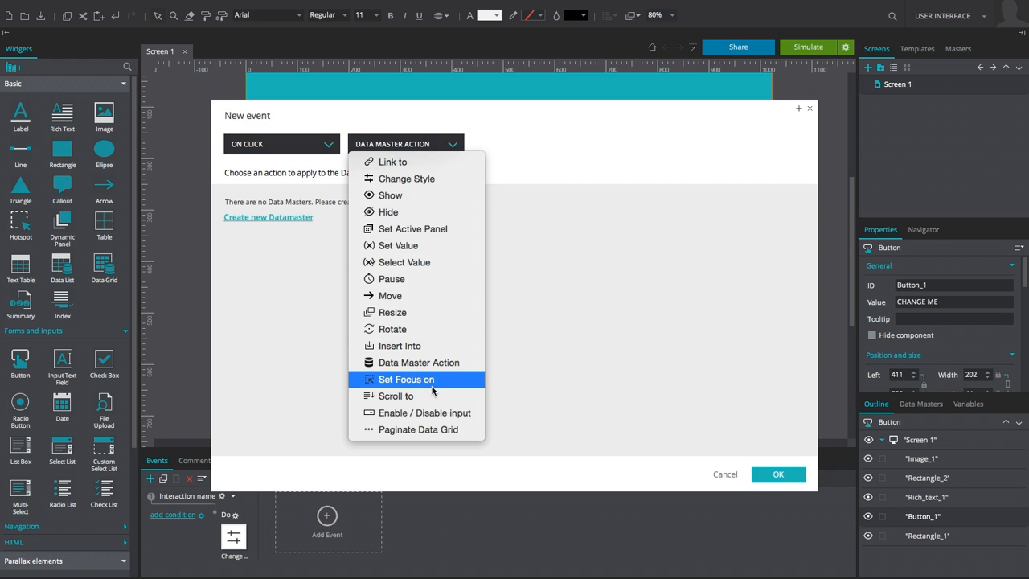
{"action": "left_click", "coordinate": [395, 396]}
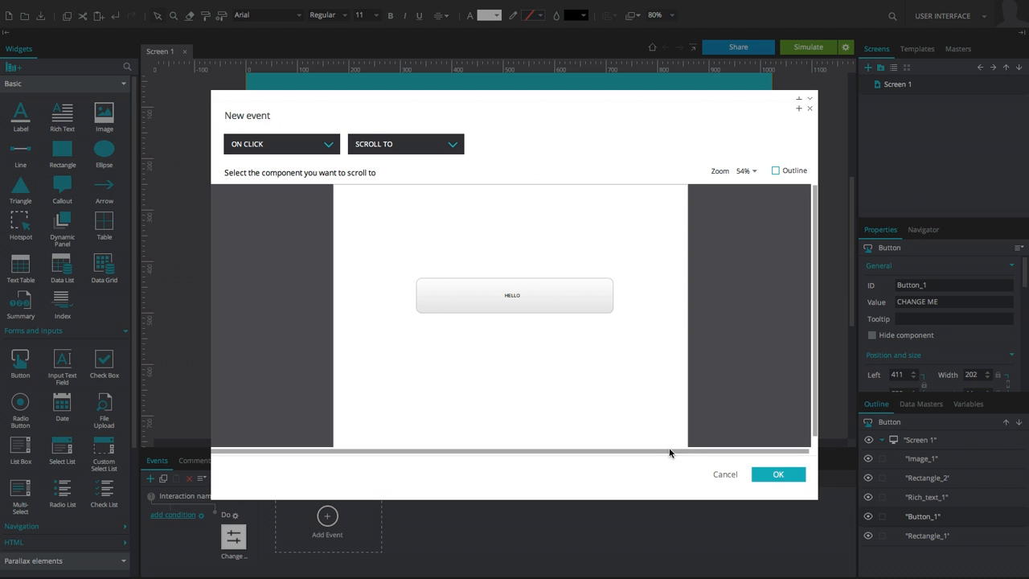
Step: Add an on Mouse Over event setting Button_1's fixed value to I'M RED
{"action": "left_click", "coordinate": [279, 143]}
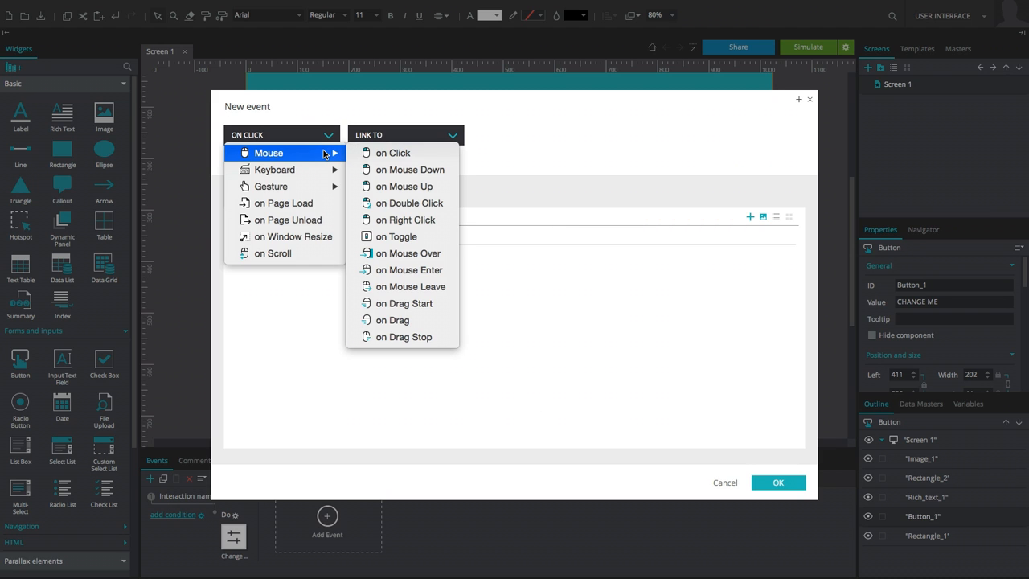
{"action": "mouse_move", "coordinate": [405, 254]}
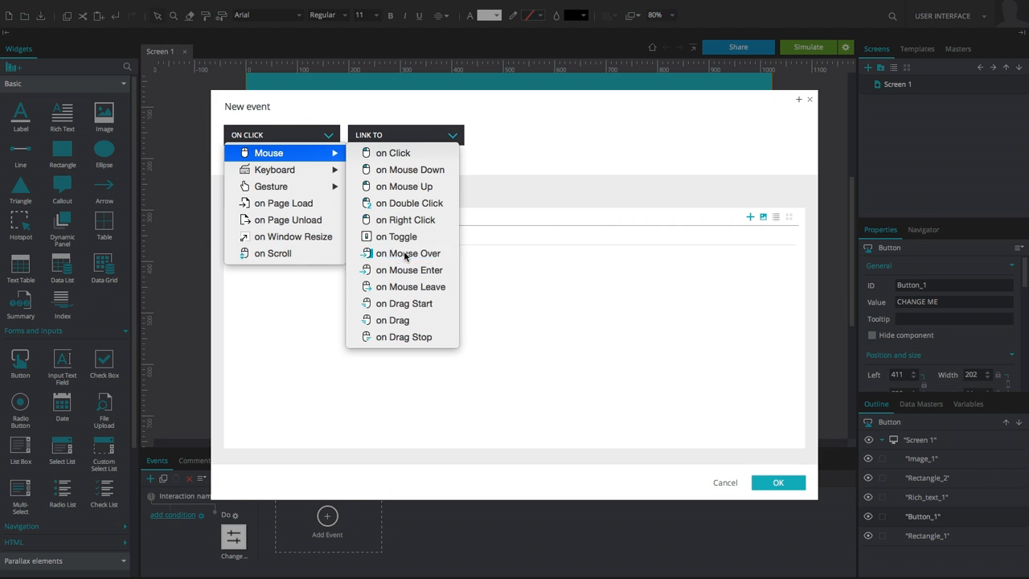
{"action": "left_click", "coordinate": [407, 253]}
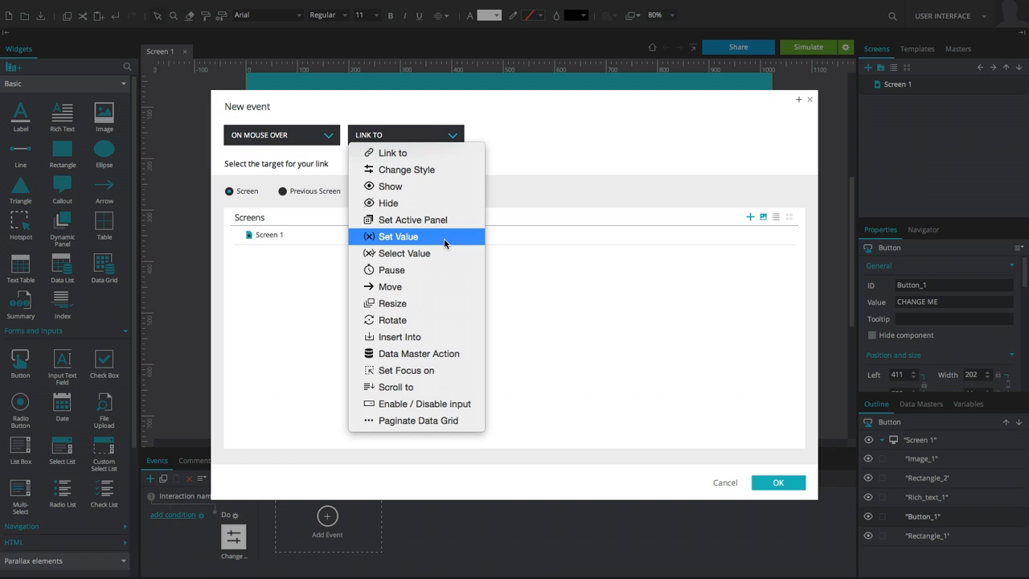
{"action": "left_click", "coordinate": [398, 237]}
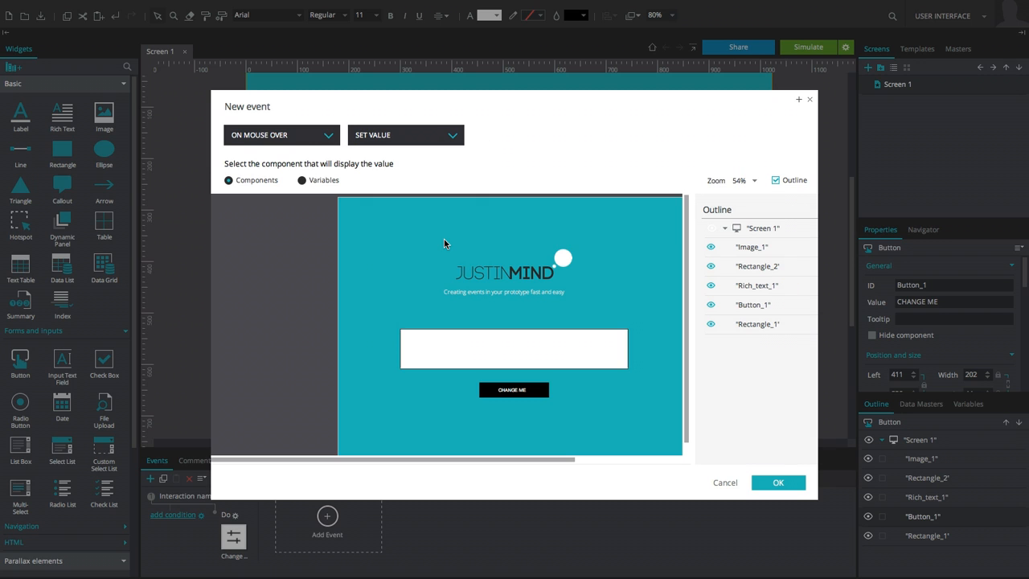
{"action": "left_click", "coordinate": [513, 390]}
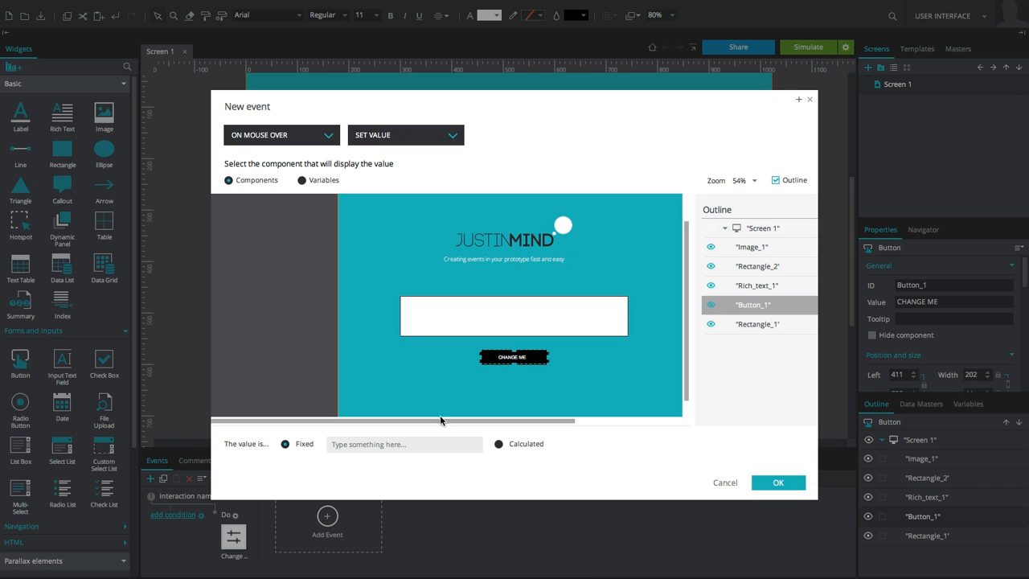
{"action": "left_click", "coordinate": [403, 444]}
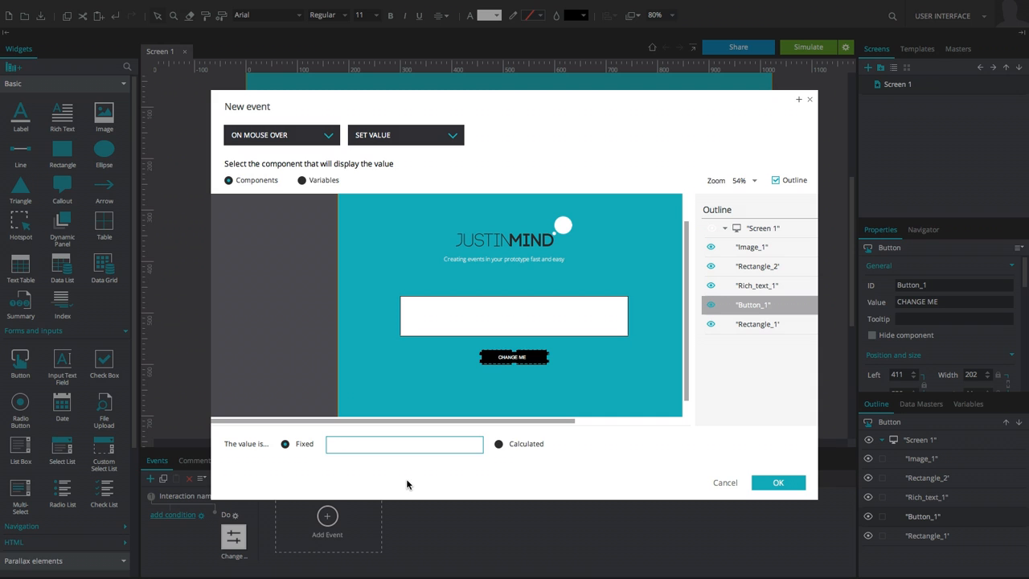
{"action": "type", "text": "I'M RED"}
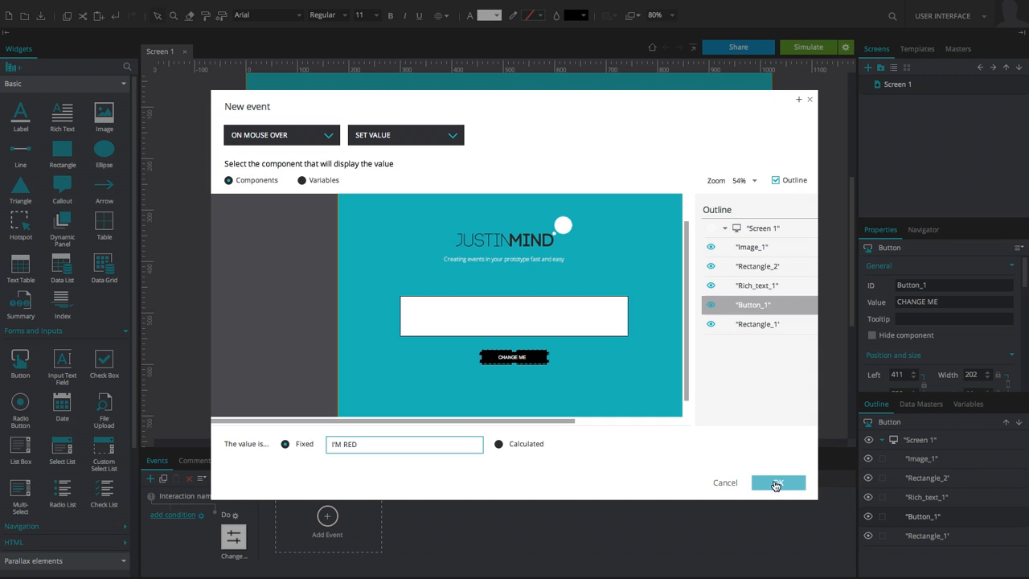
{"action": "left_click", "coordinate": [777, 482]}
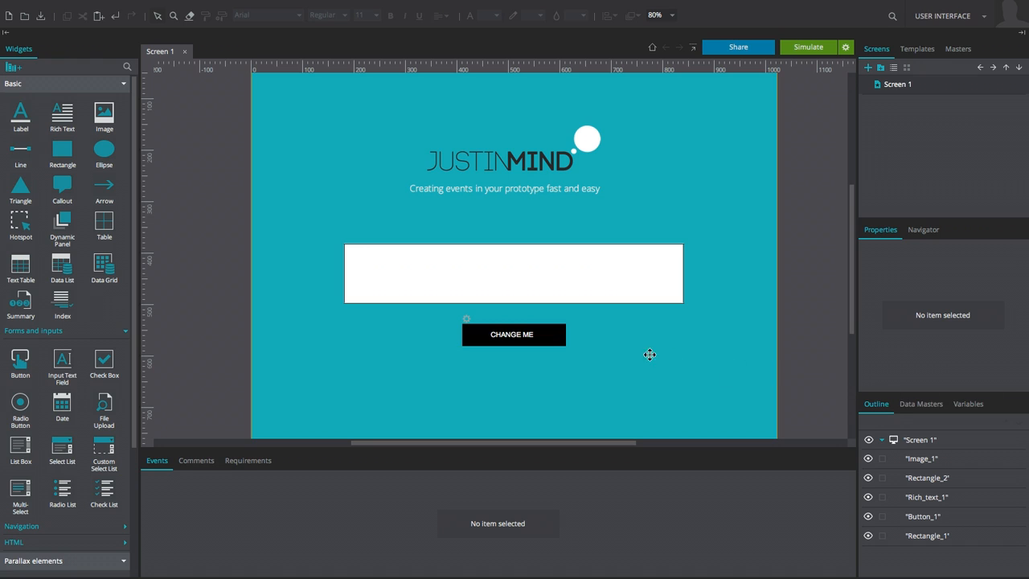
Step: Check Button_1's events, simulate the prototype, and hover the button to see I'M RED
{"action": "left_click", "coordinate": [513, 334]}
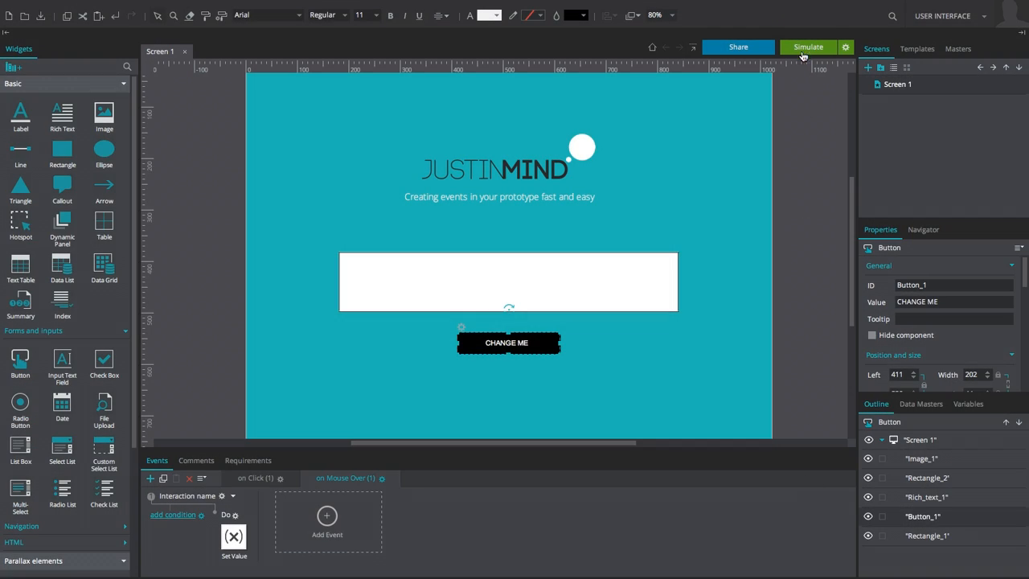
{"action": "left_click", "coordinate": [808, 44]}
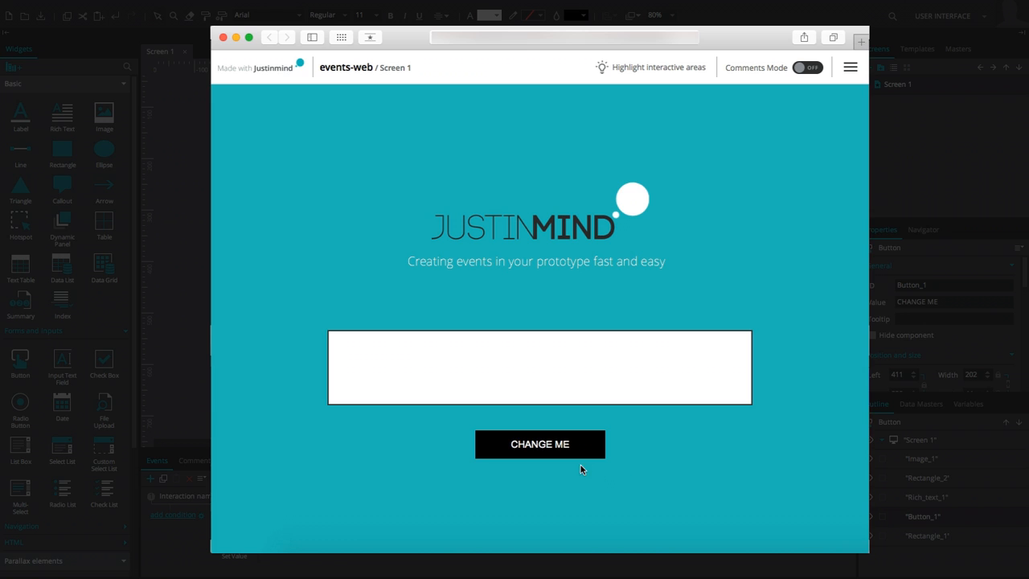
{"action": "left_click", "coordinate": [539, 444]}
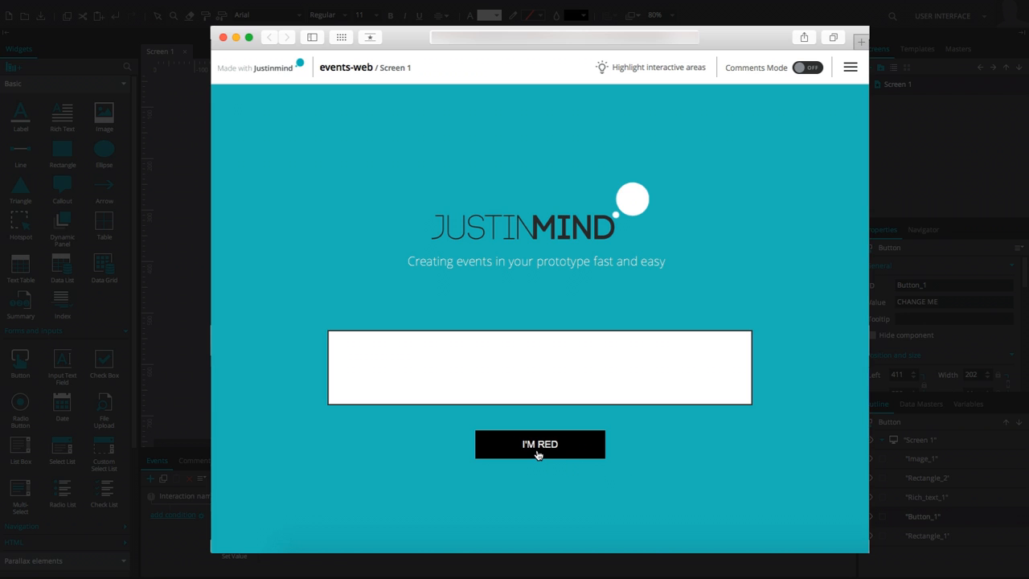